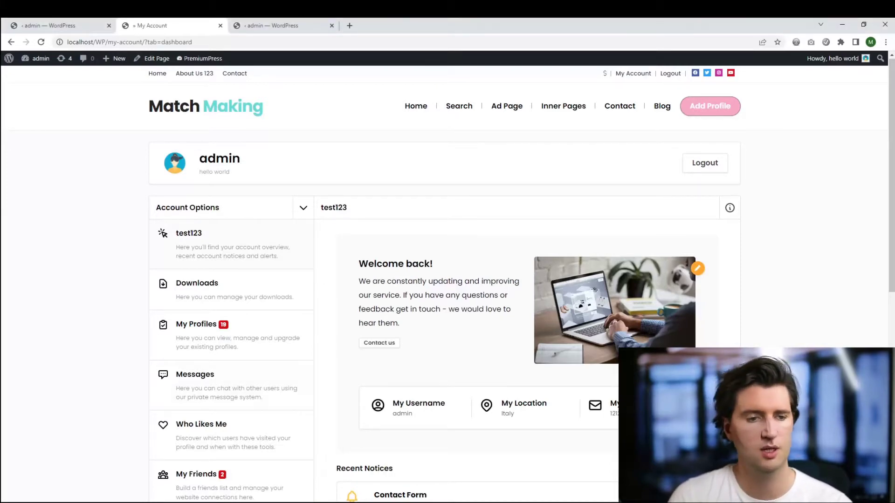
- Change the dashboard heading text to 'testing 123' and confirm the menu item label 'test'
{"action": "scroll", "scroll_direction": "down", "scroll_amount": 3}
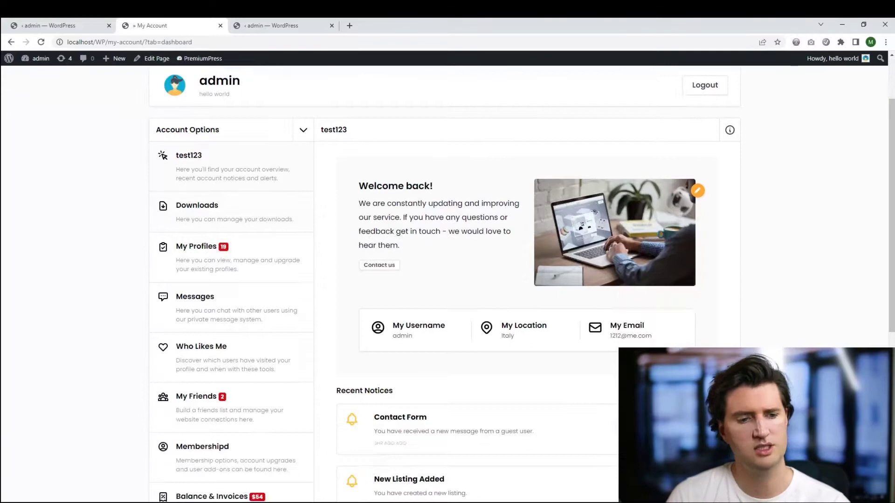
{"action": "scroll", "scroll_direction": "up", "scroll_amount": 3}
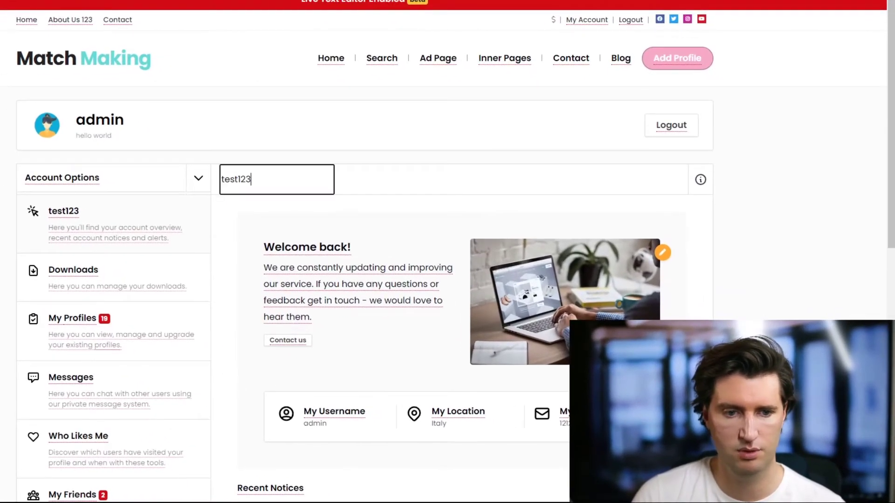
{"action": "type", "text": "testing 12"}
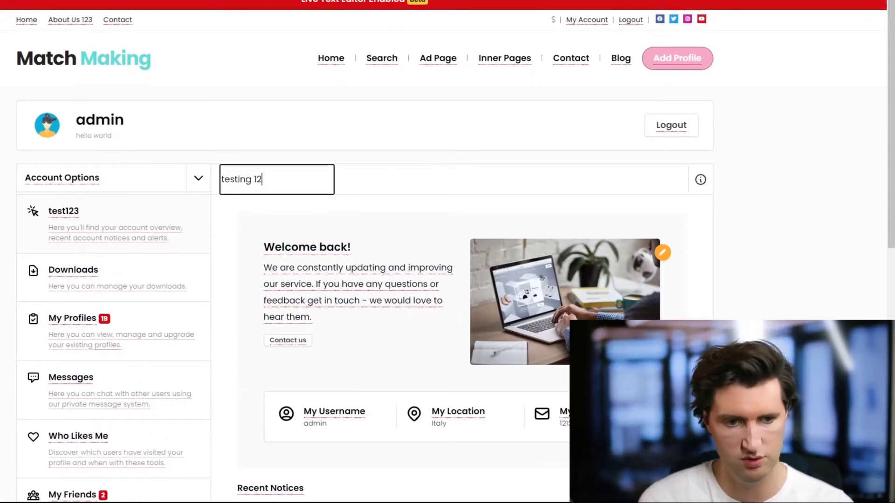
{"action": "type", "text": "3"}
{"action": "left_click", "coordinate": [382, 58]}
{"action": "type", "text": "test"}
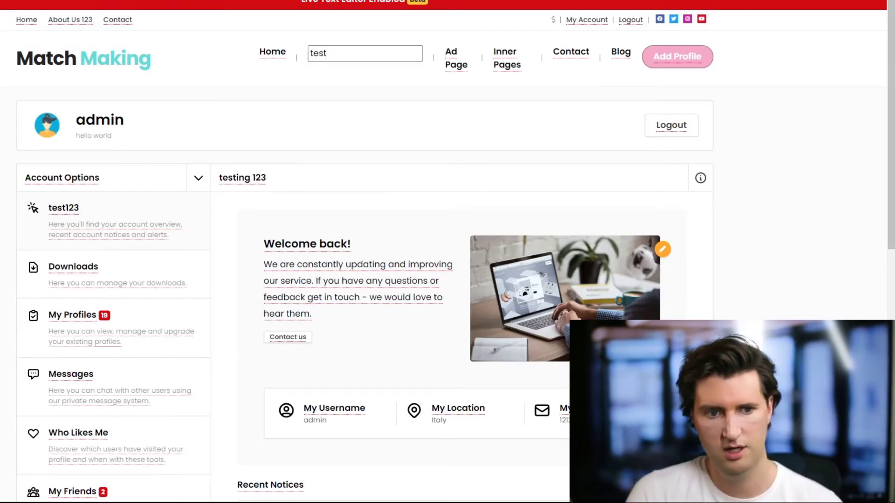
{"action": "left_click", "coordinate": [671, 125]}
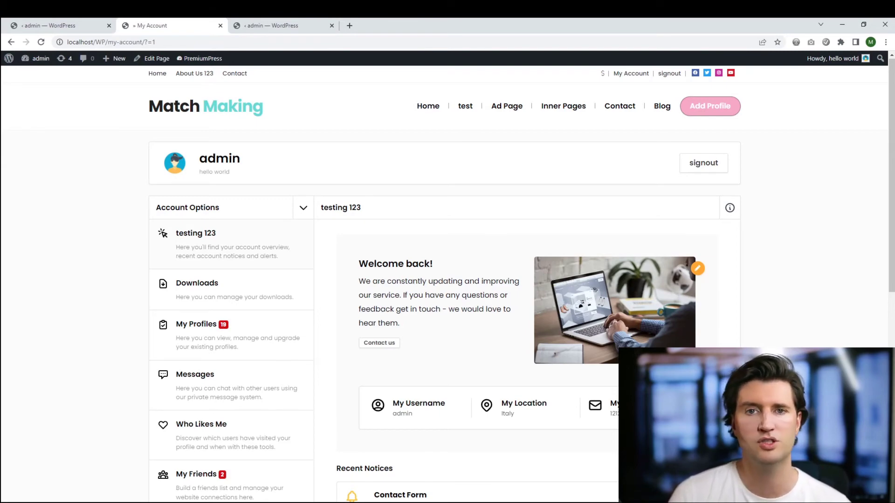
{"action": "scroll", "scroll_direction": "up", "scroll_amount": 3}
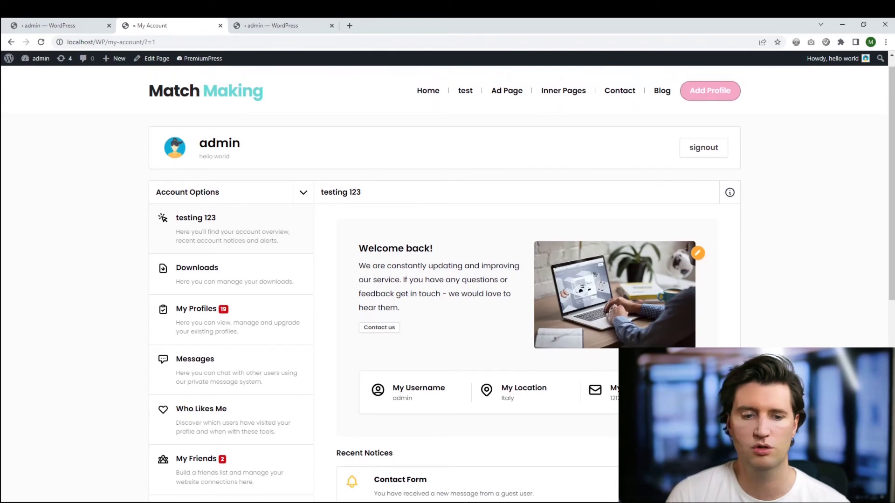
{"action": "scroll", "scroll_direction": "down", "scroll_amount": 3}
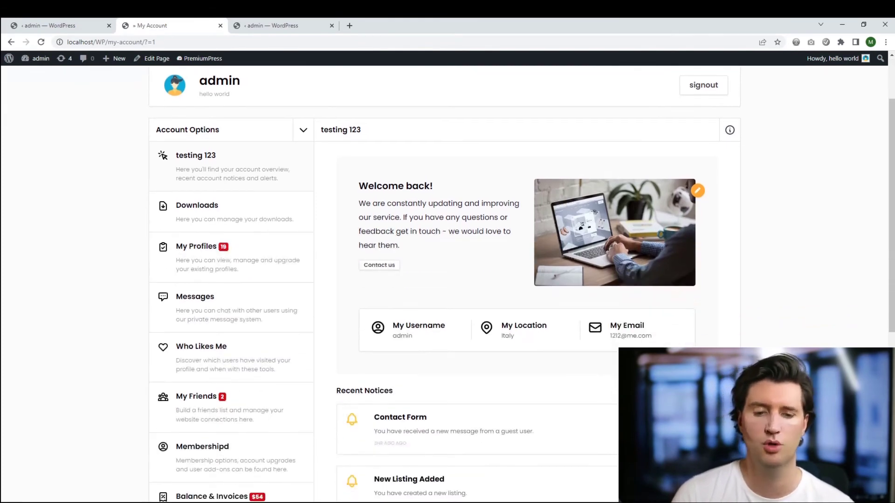
{"action": "scroll", "scroll_direction": "up", "scroll_amount": 3}
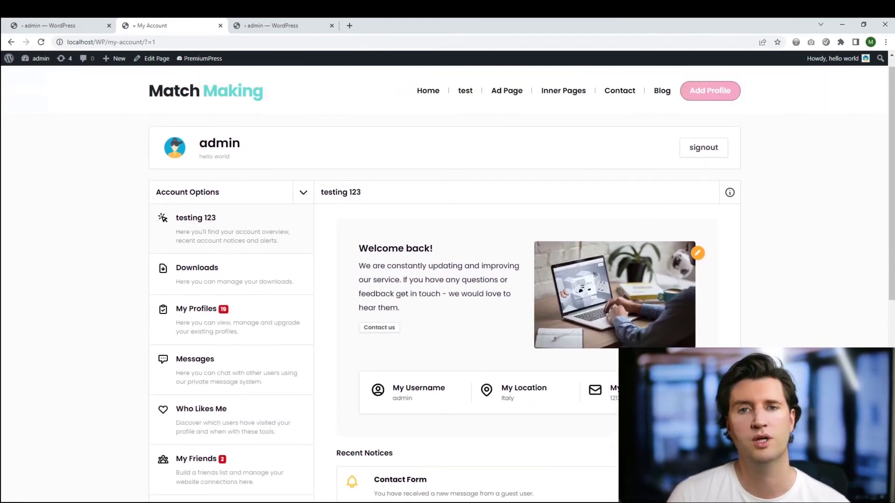